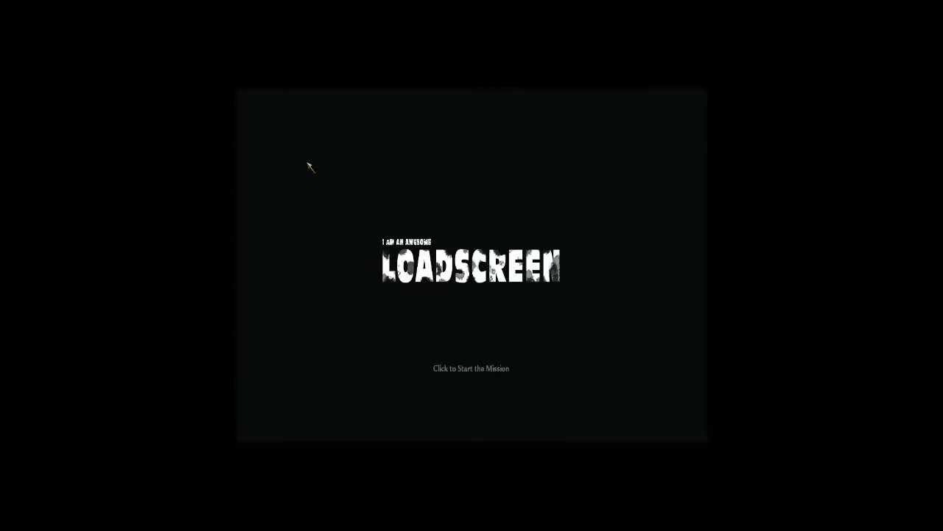
pyautogui.moveTo(498, 317)
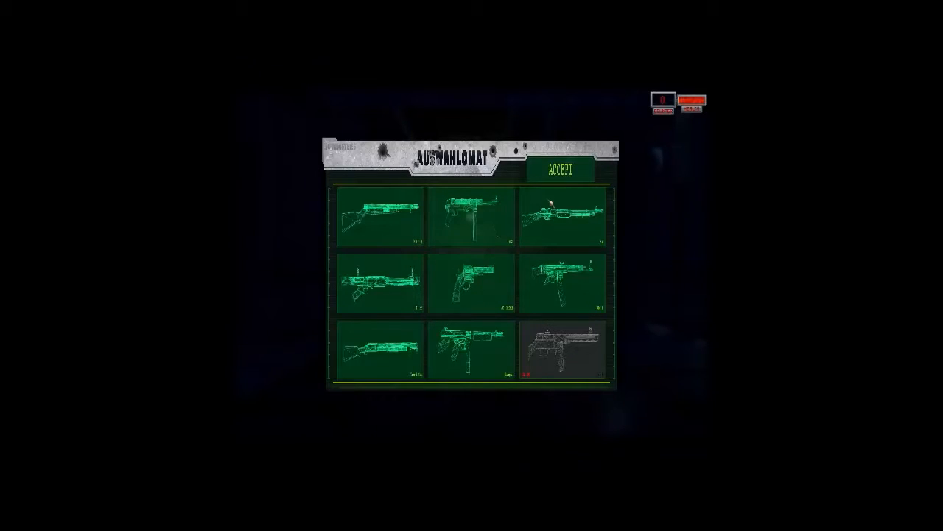
pyautogui.moveTo(601, 283)
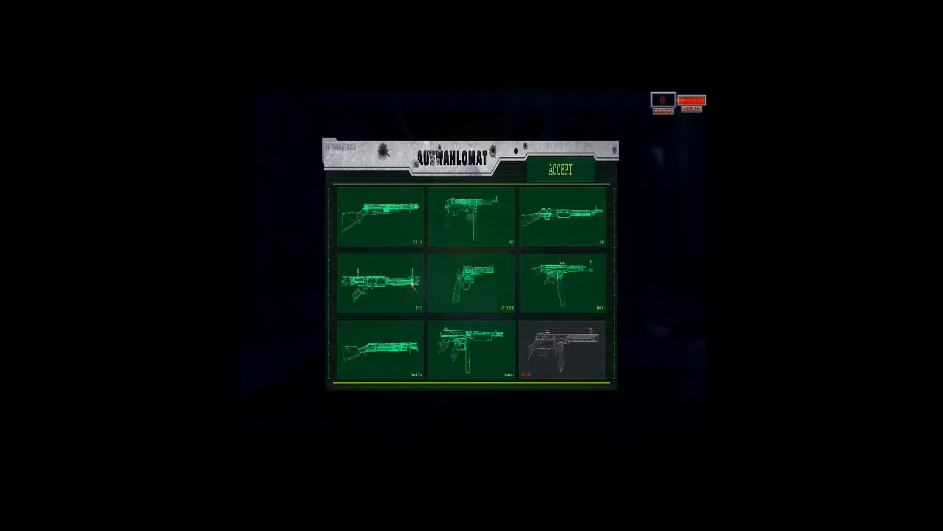
pyautogui.click(472, 215)
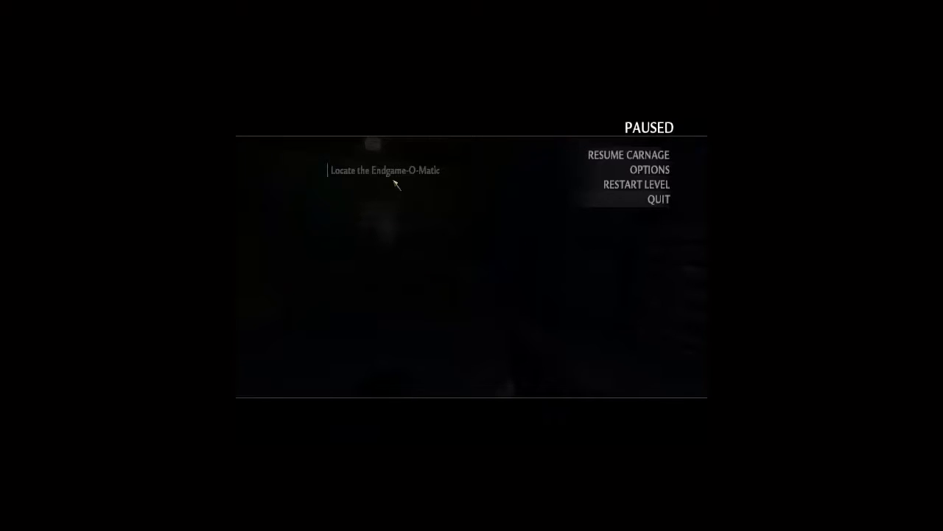
pyautogui.click(628, 154)
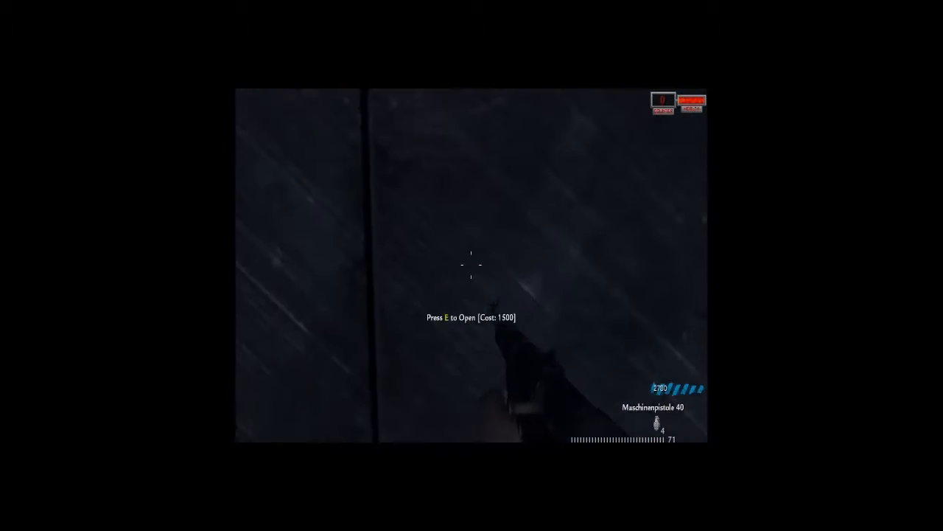
pyautogui.press('e')
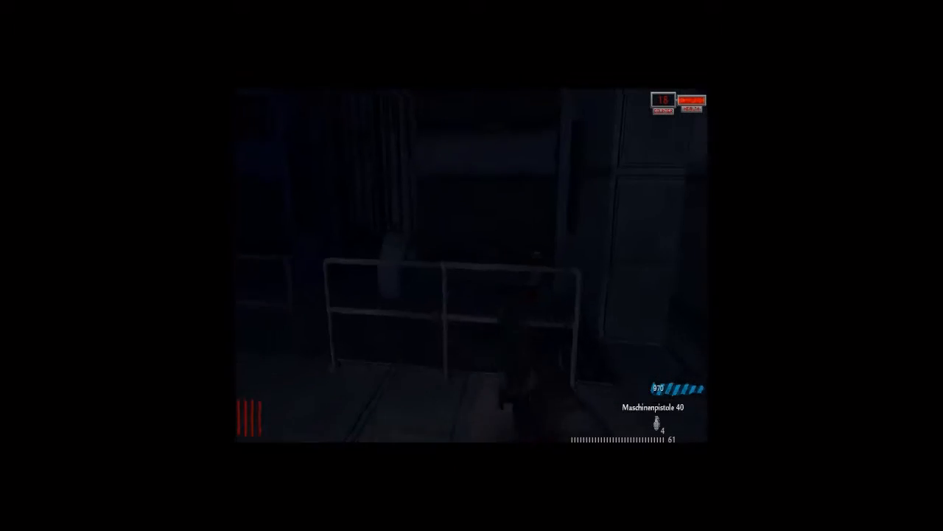
pyautogui.click(471, 266)
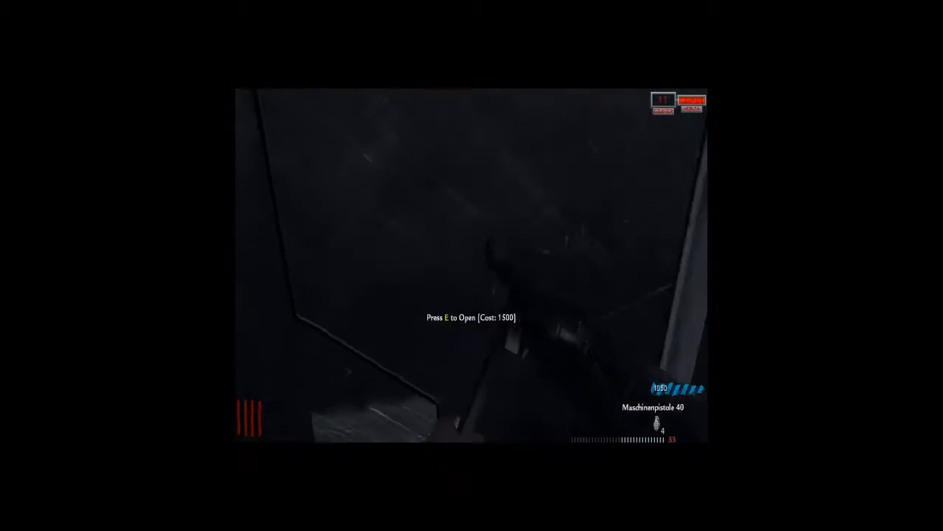
pyautogui.press('e')
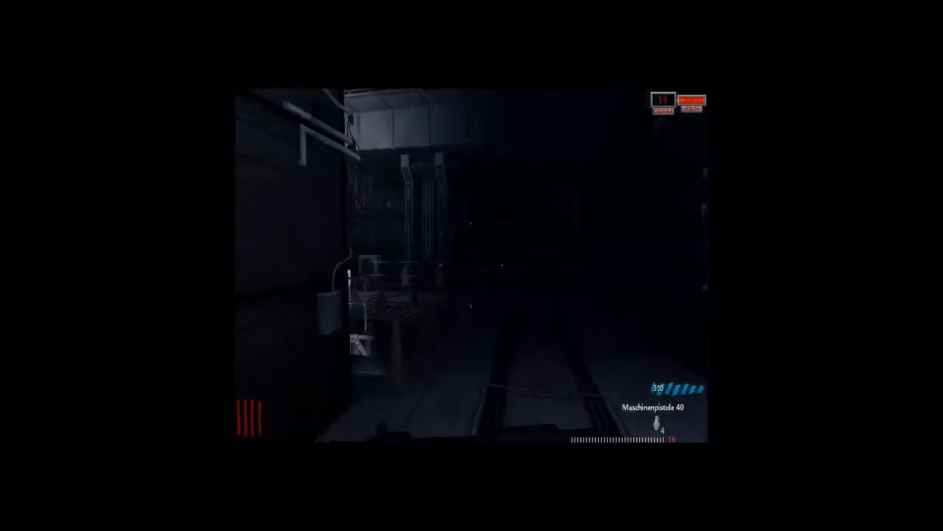